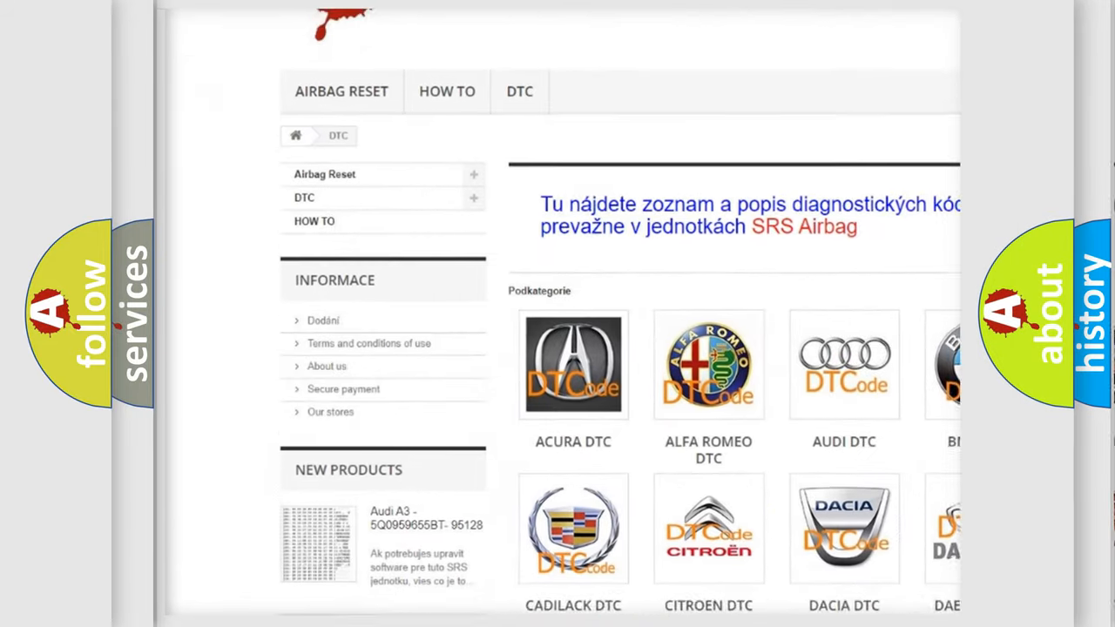
{"action": "scroll", "scroll_direction": "down", "scroll_amount": 3}
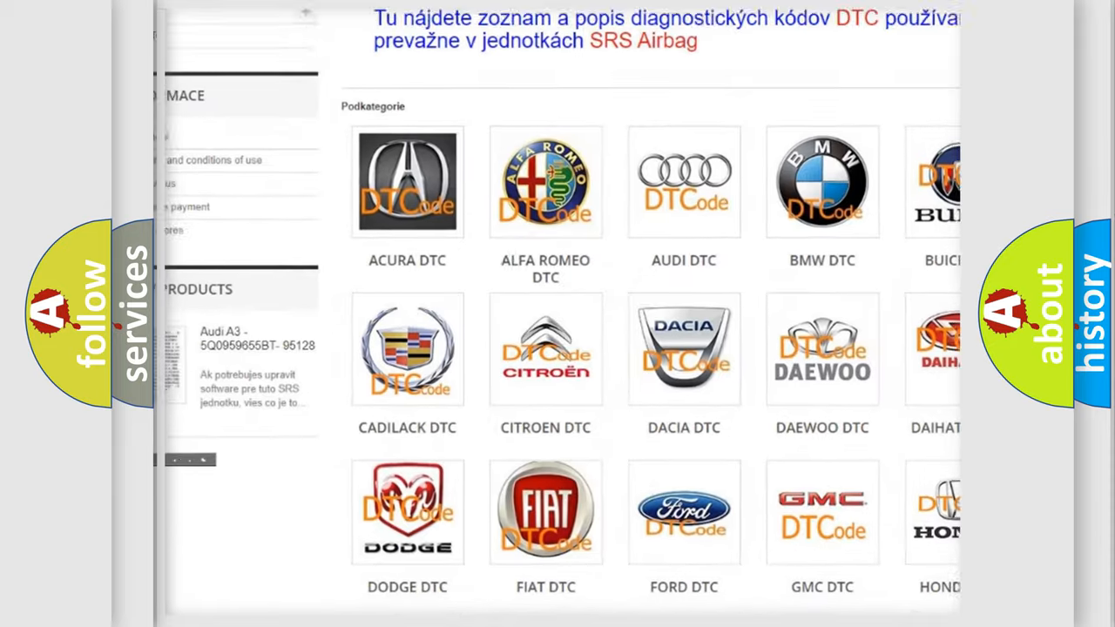
{"action": "scroll", "scroll_direction": "down", "scroll_amount": 3}
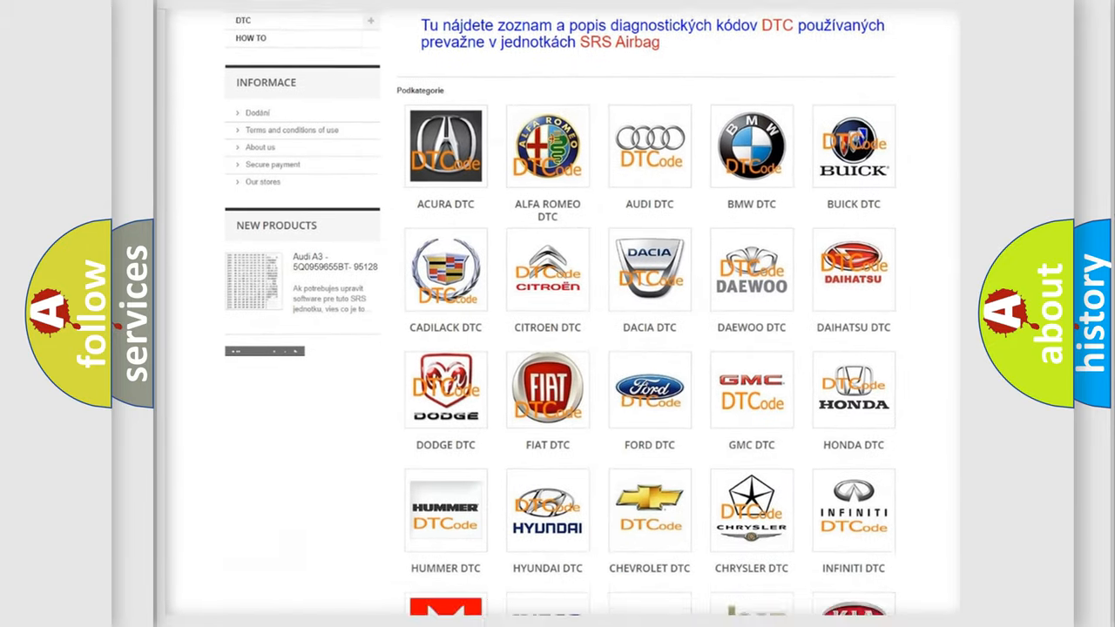
{"action": "scroll", "scroll_direction": "down", "scroll_amount": 3}
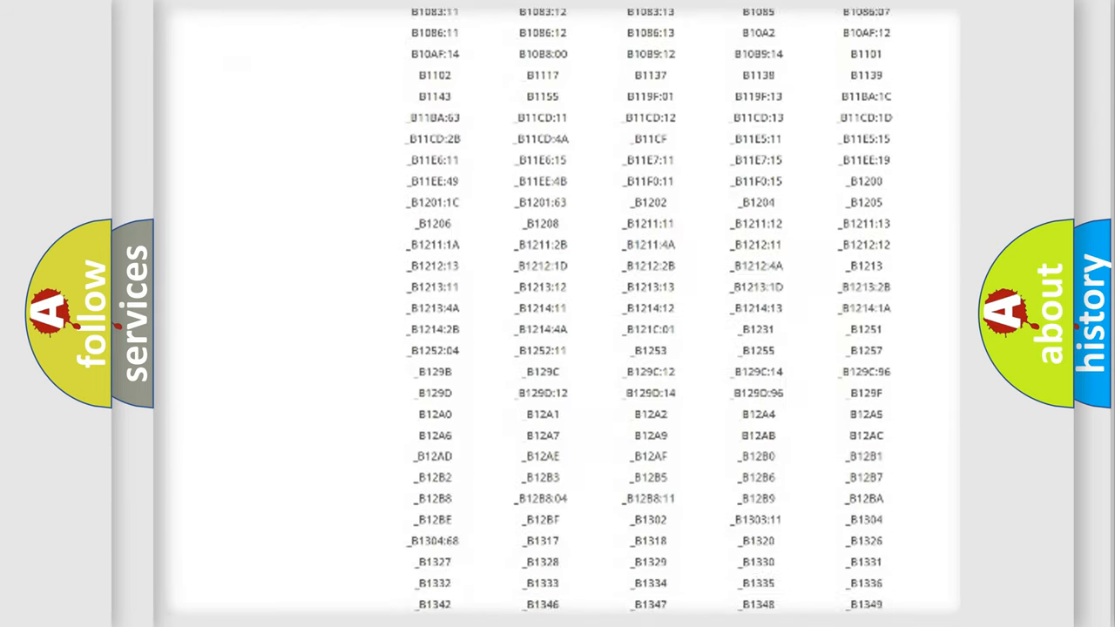
{"action": "scroll", "scroll_direction": "down", "scroll_amount": 3}
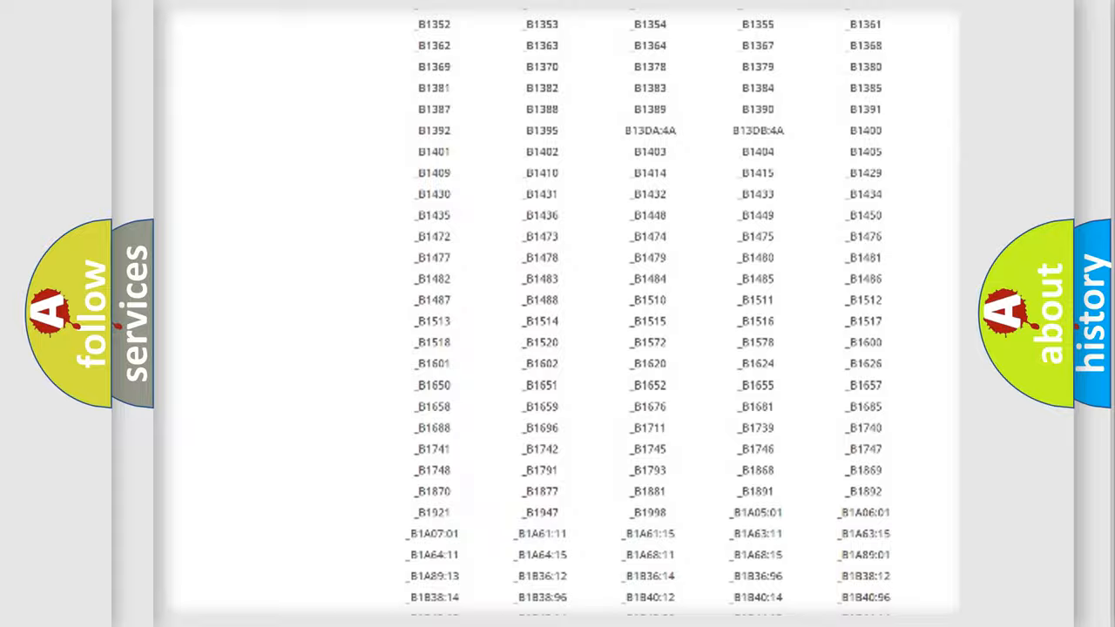